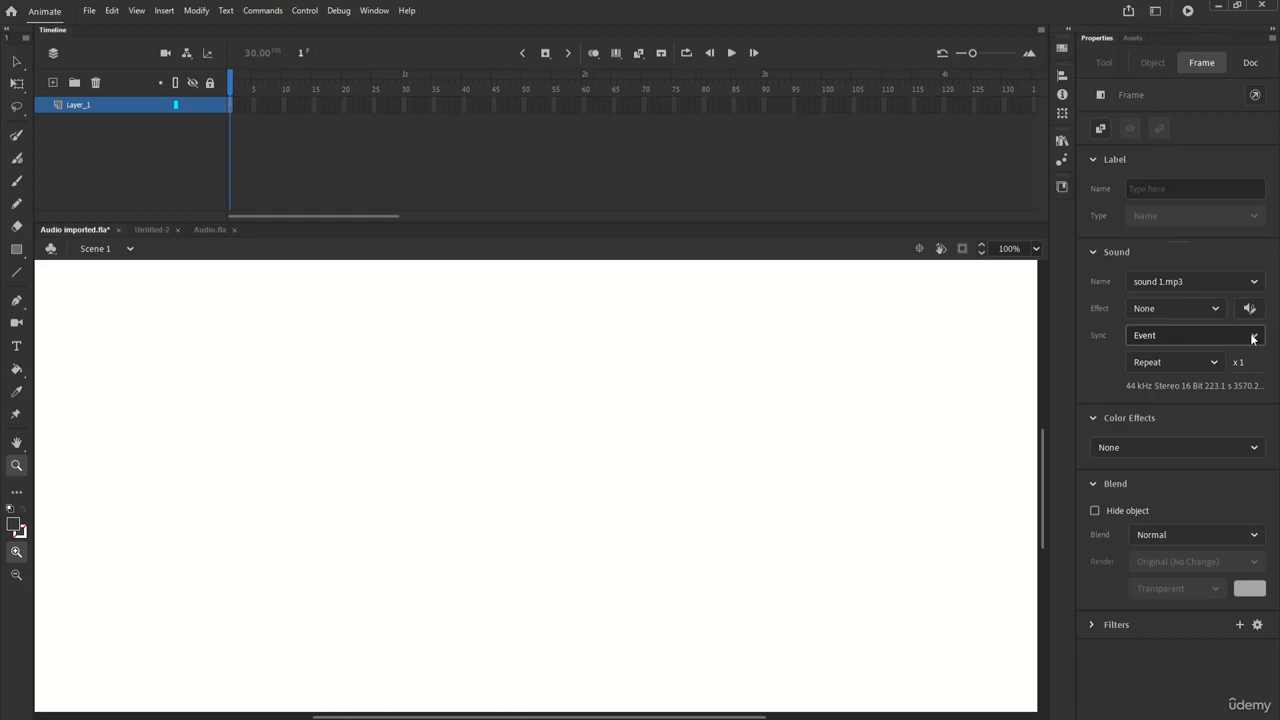
# - Review the Sync options (Event current) for sound 1.mp3 on the first frame
pyautogui.click(1195, 335)
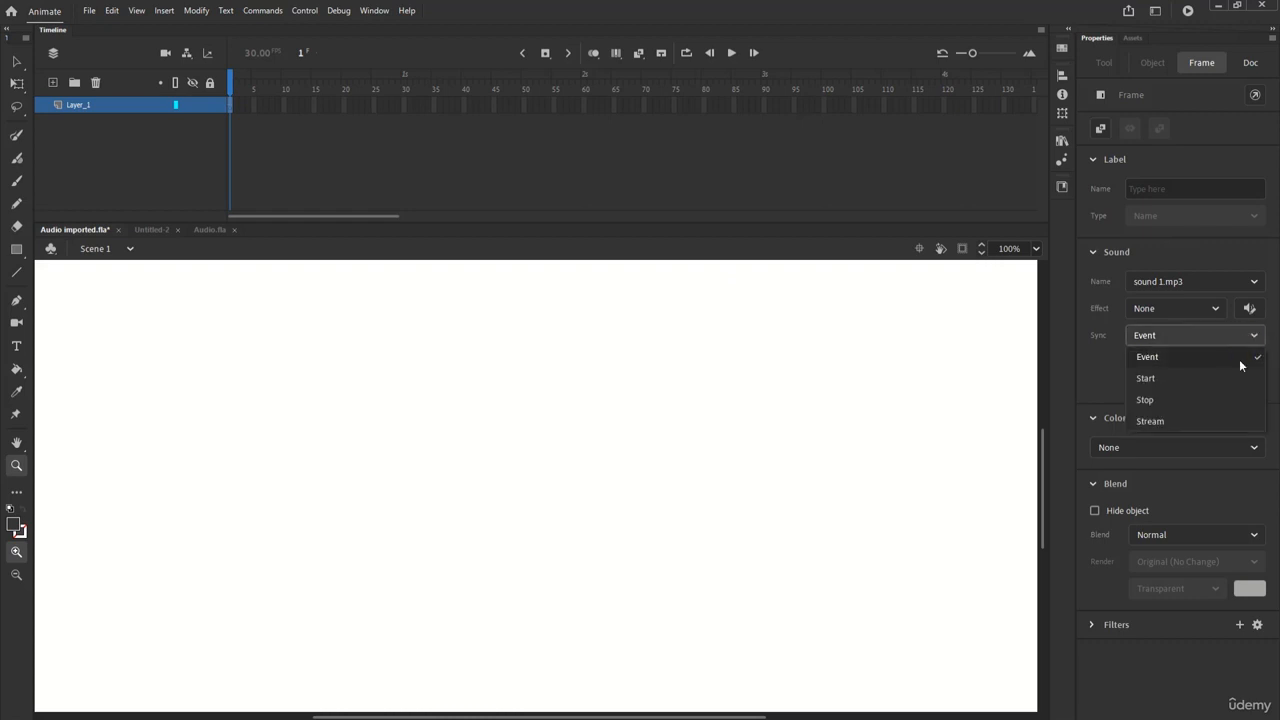
pyautogui.moveTo(1237, 421)
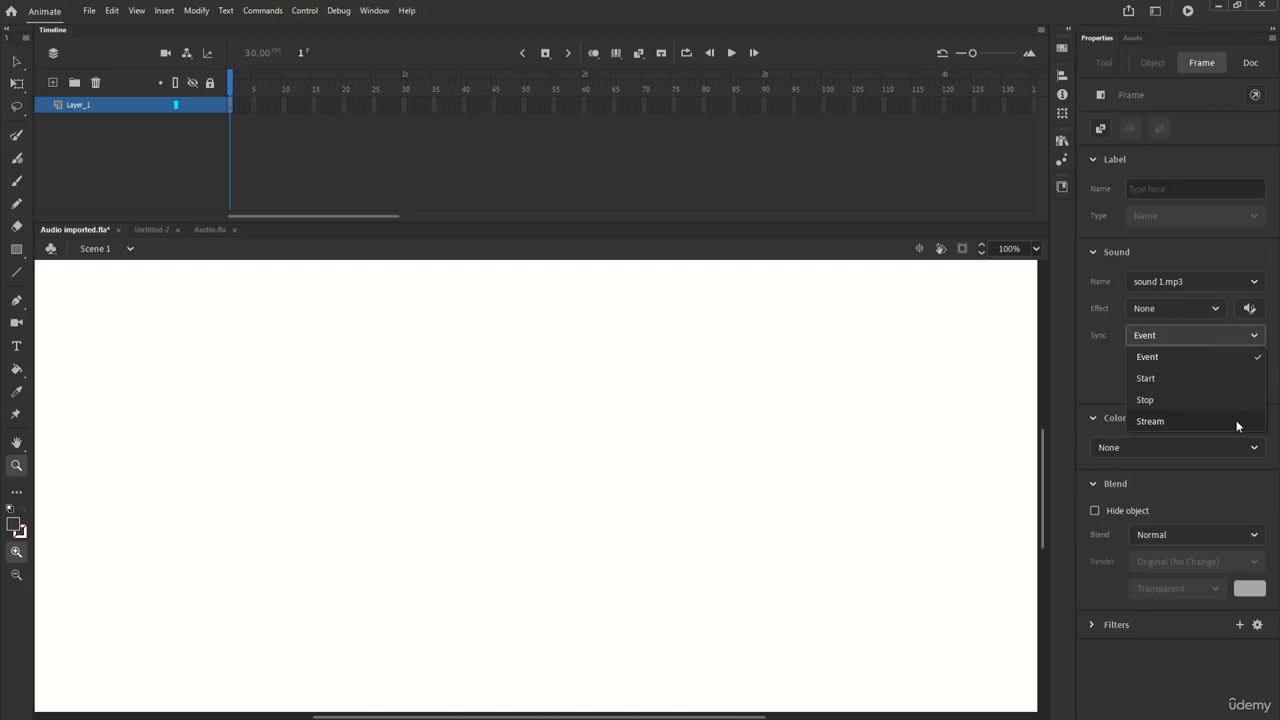
pyautogui.moveTo(1108, 90)
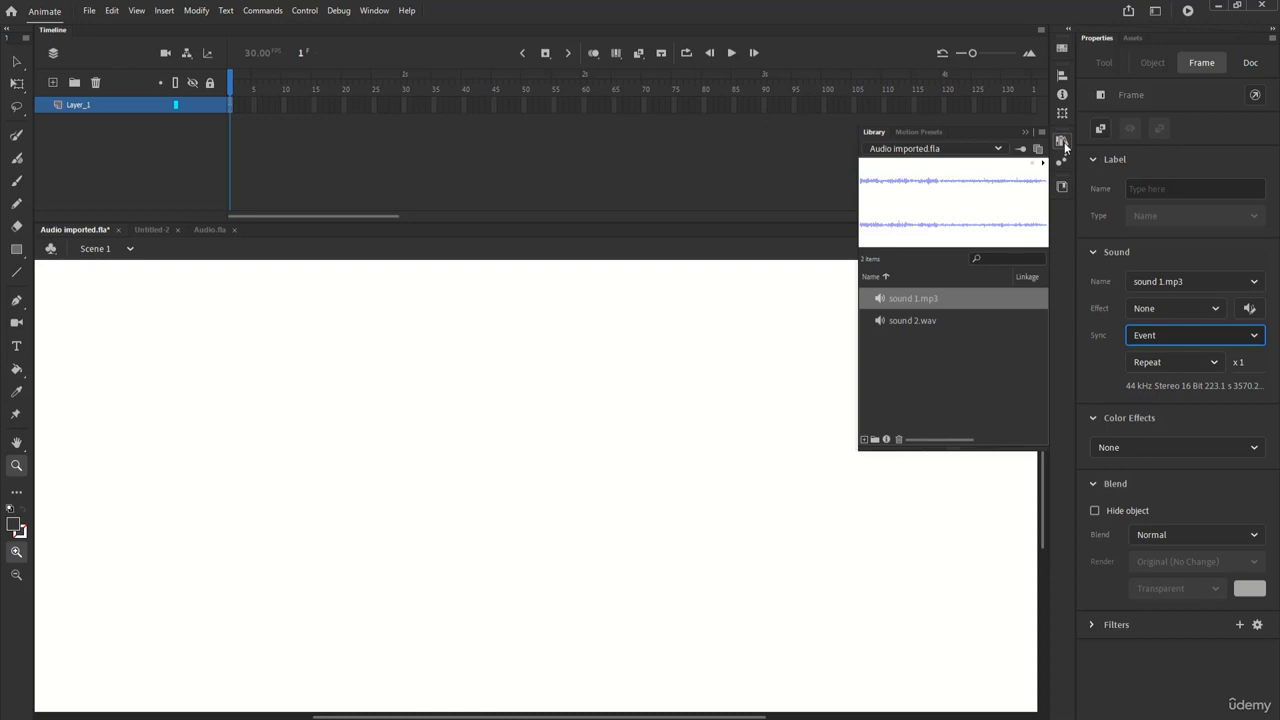
# - Look over File import options, then make the blank Untitled-2 document active
pyautogui.click(89, 10)
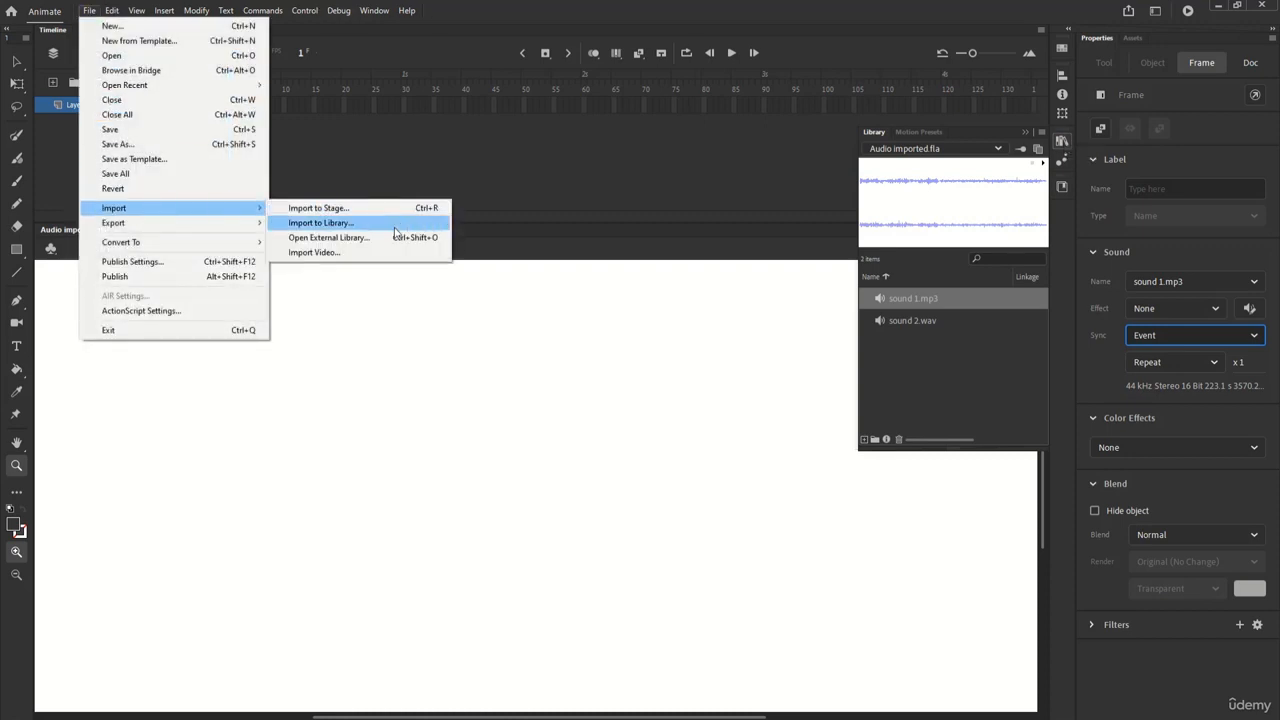
pyautogui.click(320, 222)
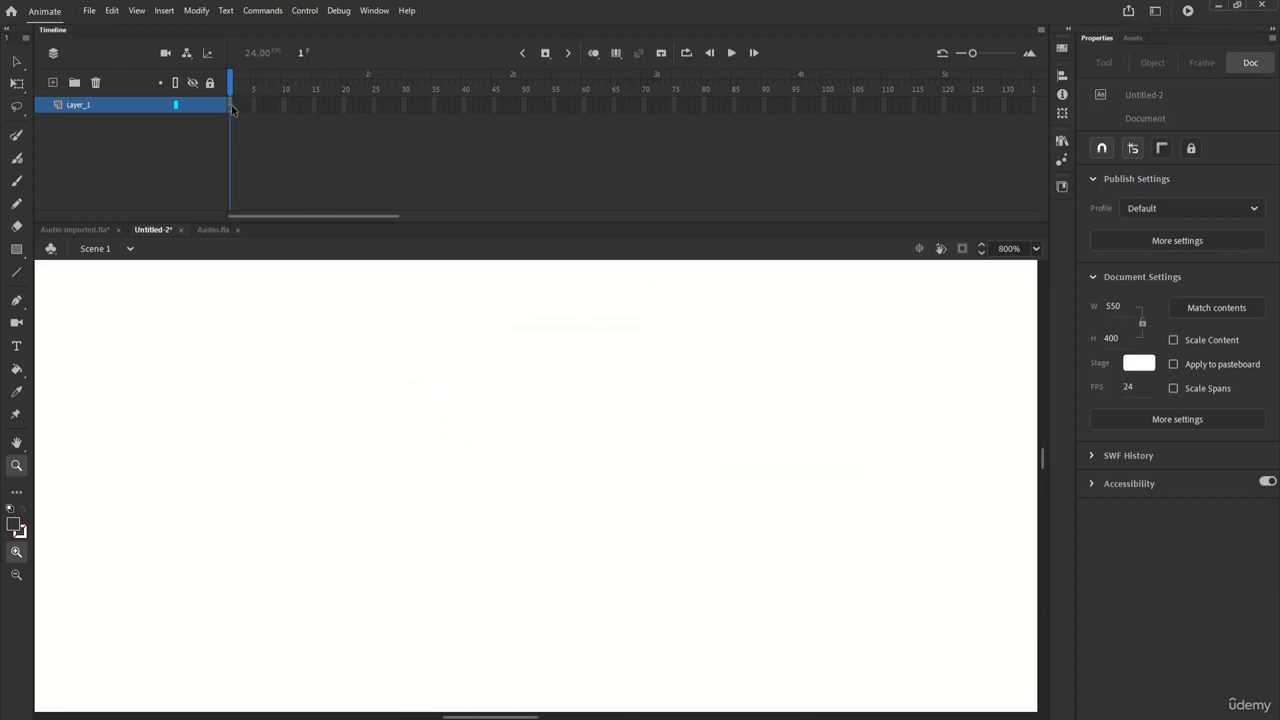
# - Assign sound 2.wav to frame 1, then switch it back to sound 1.mp3
pyautogui.click(1201, 62)
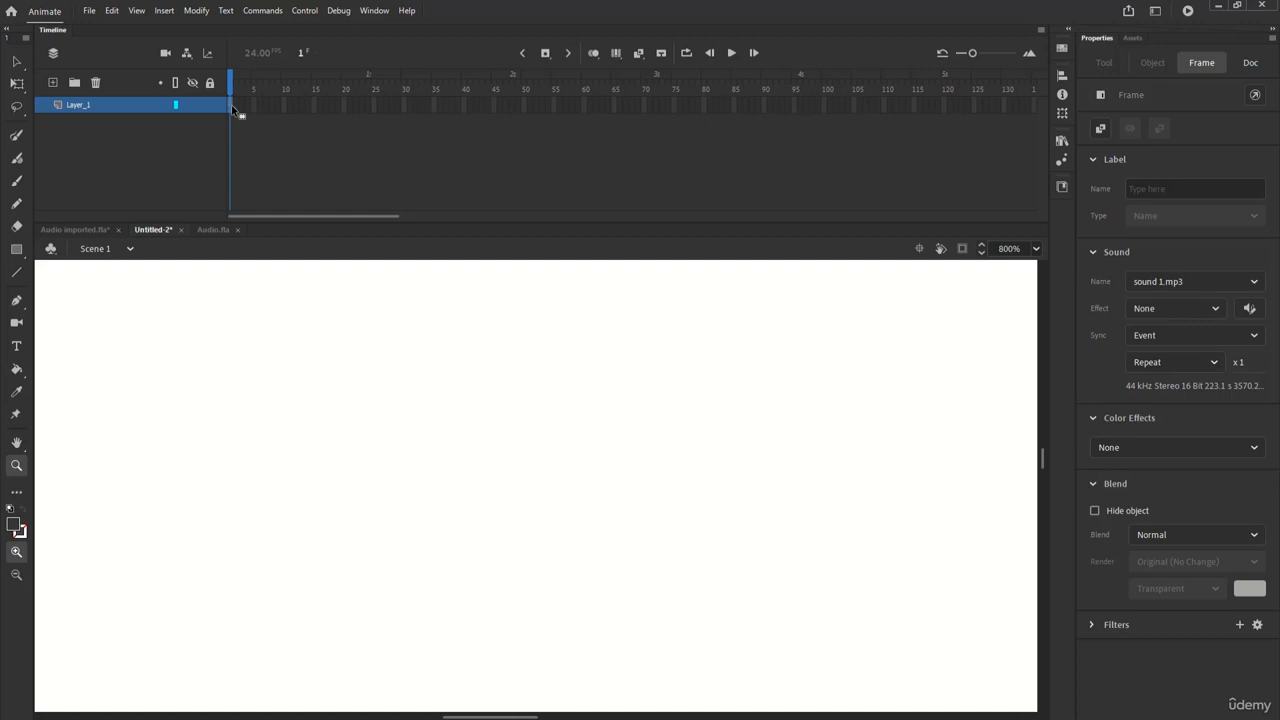
pyautogui.moveTo(982, 322)
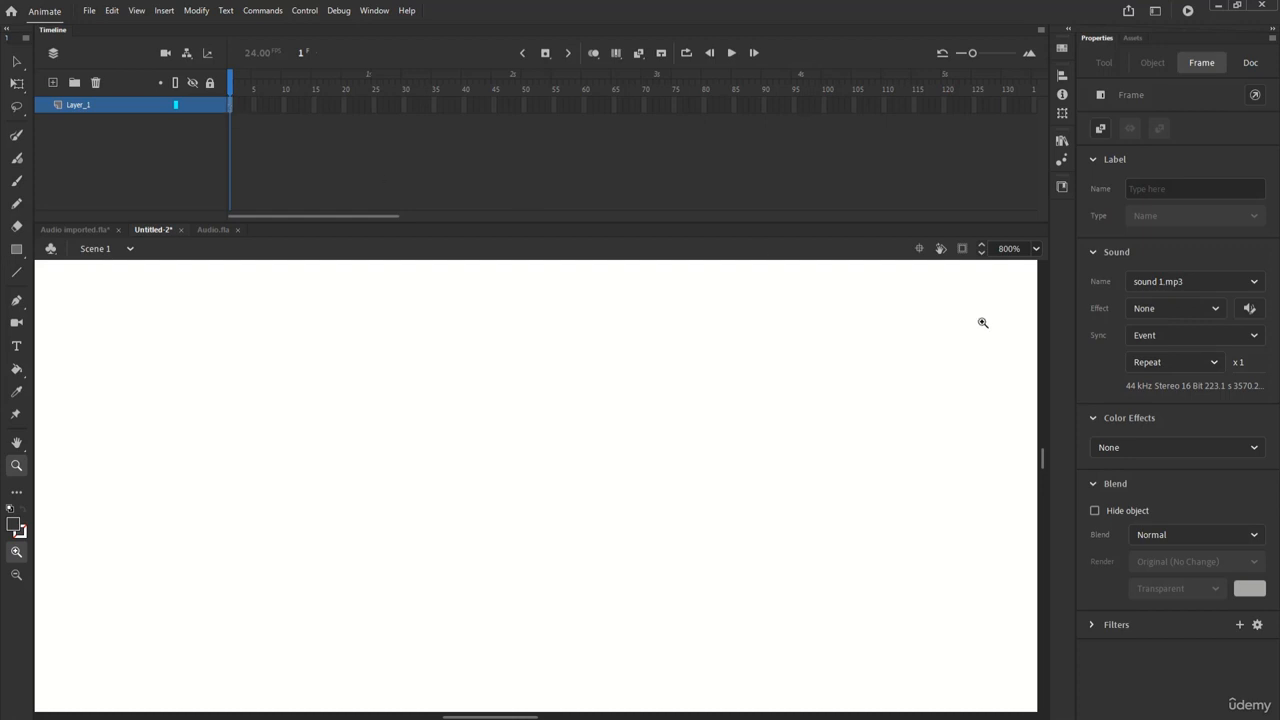
pyautogui.click(1195, 281)
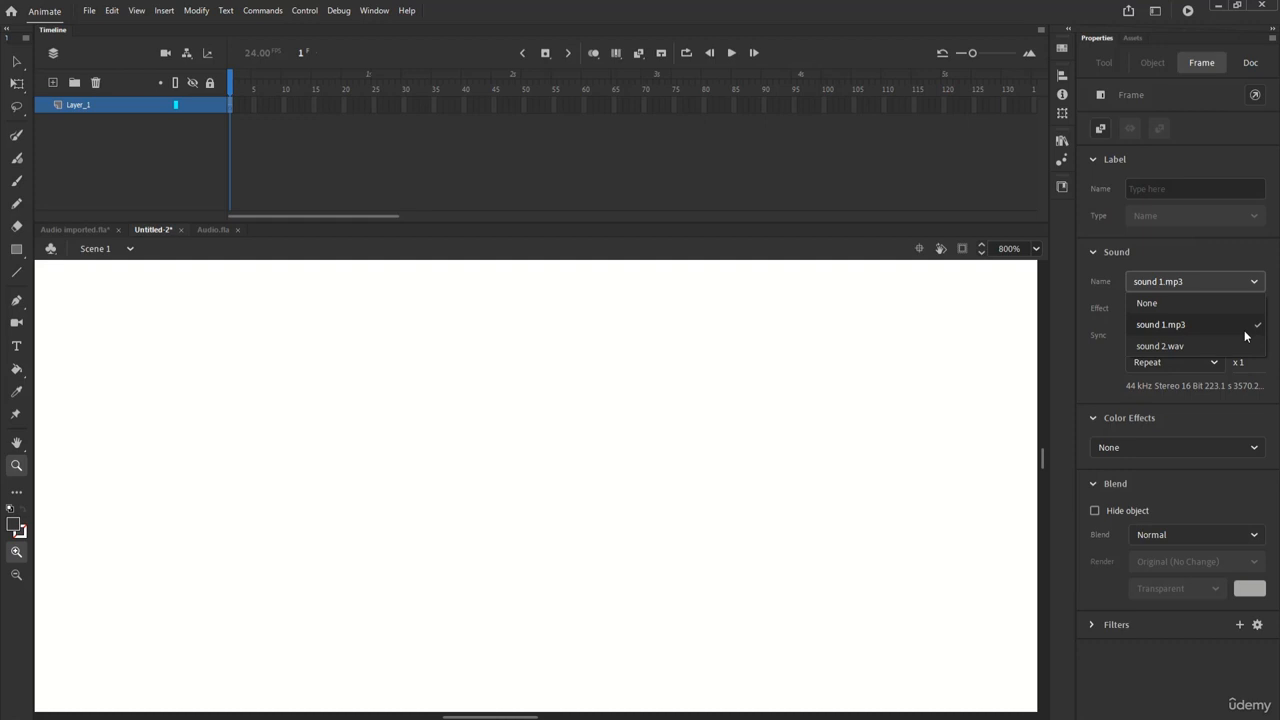
pyautogui.click(1160, 345)
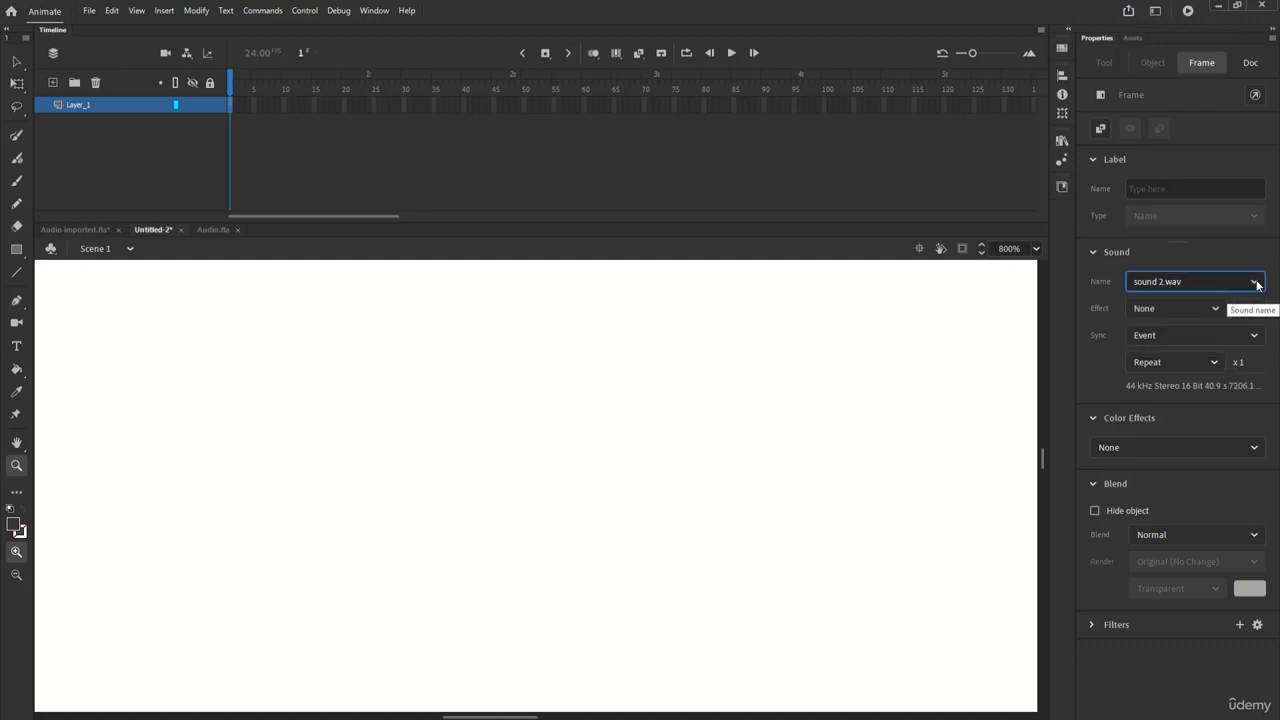
pyautogui.click(1254, 281)
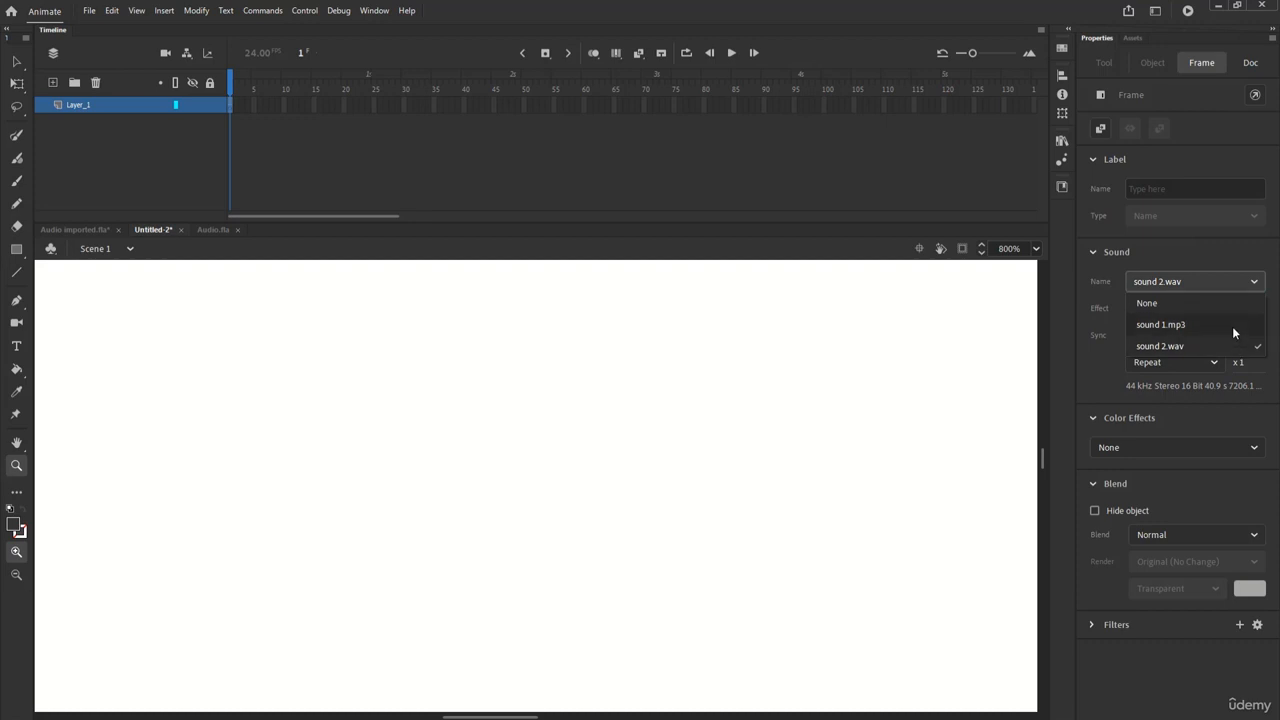
pyautogui.click(1160, 324)
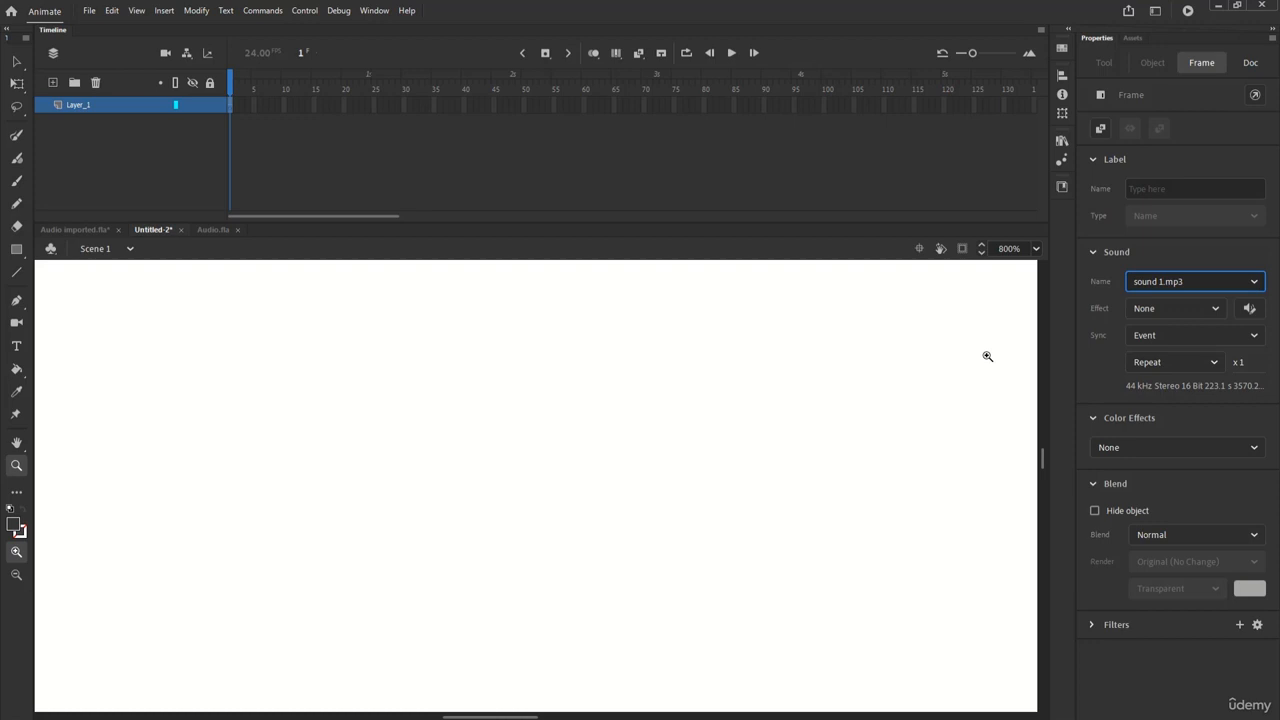
# - Make Audio.fla, listing formats from .asnd to .ogg/.oga, the active document
pyautogui.click(212, 229)
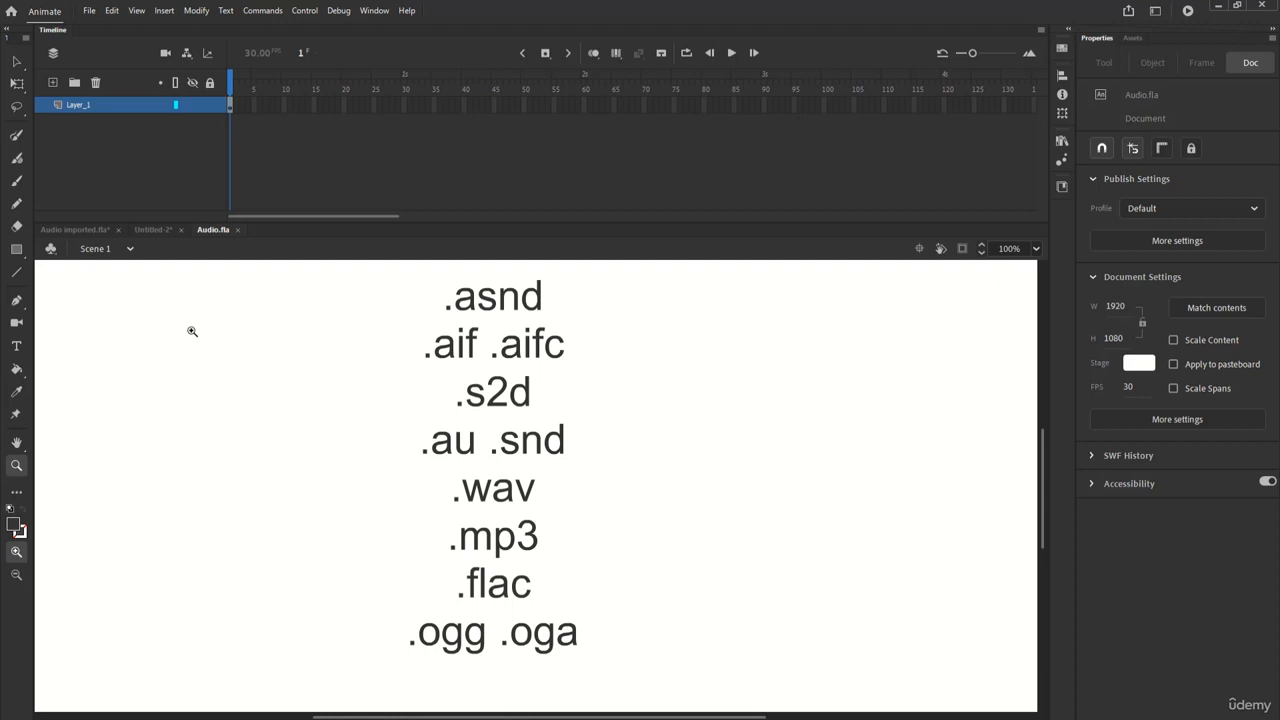
pyautogui.moveTo(193, 337)
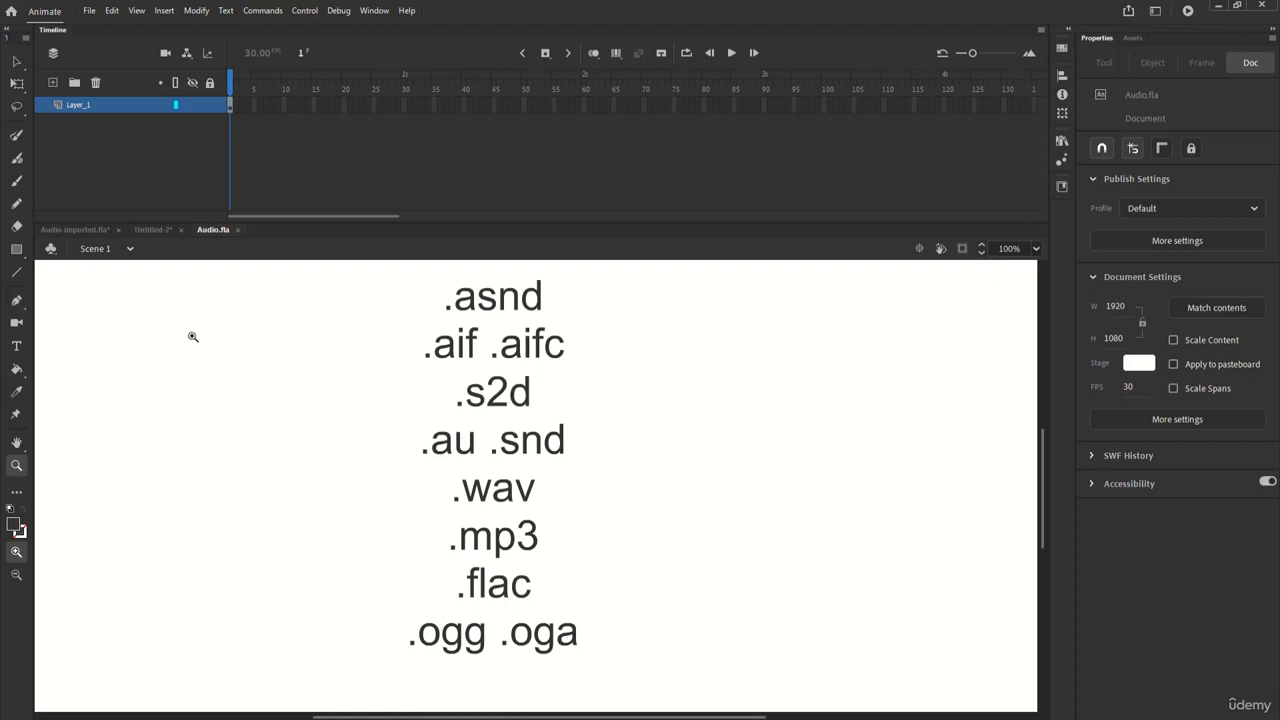
pyautogui.moveTo(153, 230)
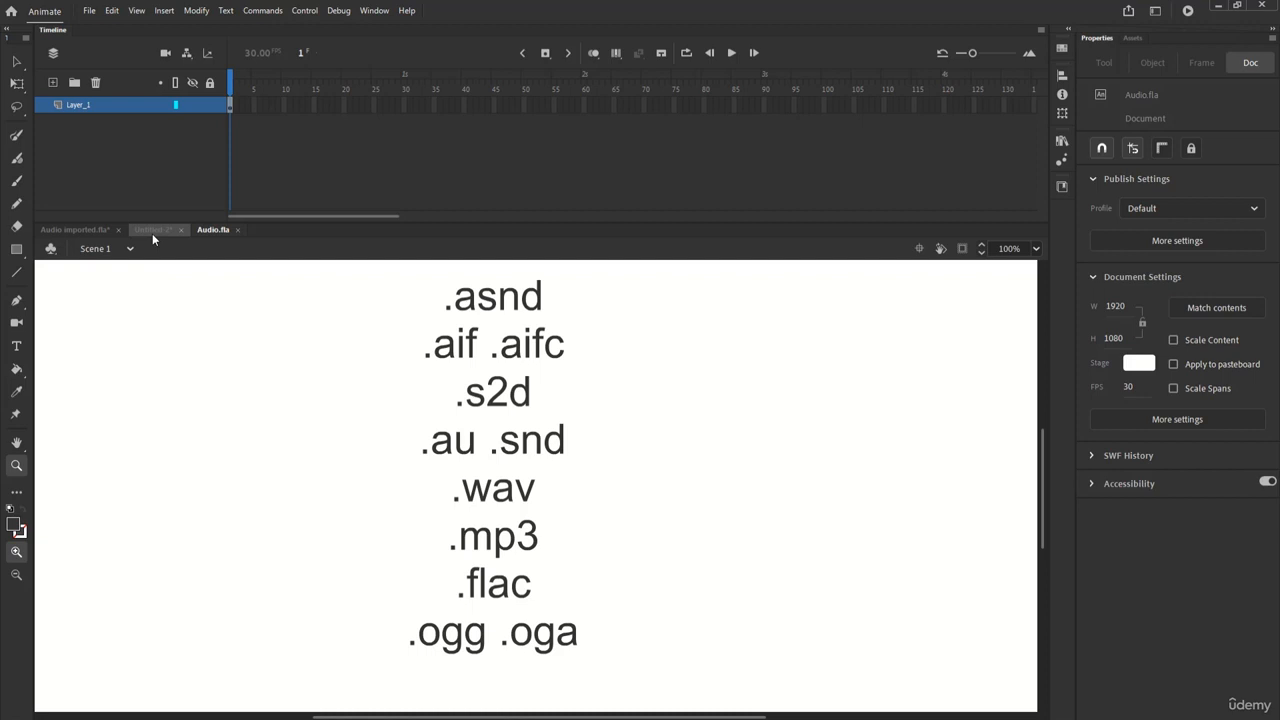
# - In Untitled-2, extend the layer to frame 45 and open the envelope editor
pyautogui.click(153, 229)
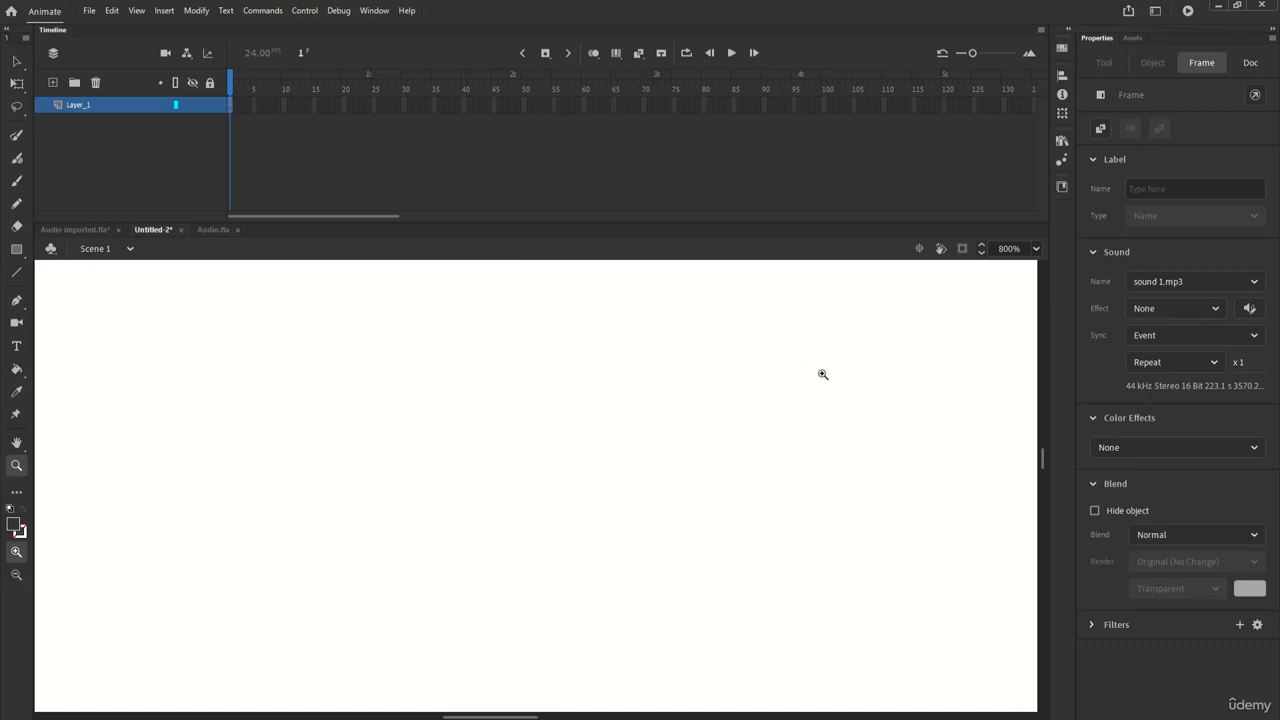
pyautogui.moveTo(345, 116)
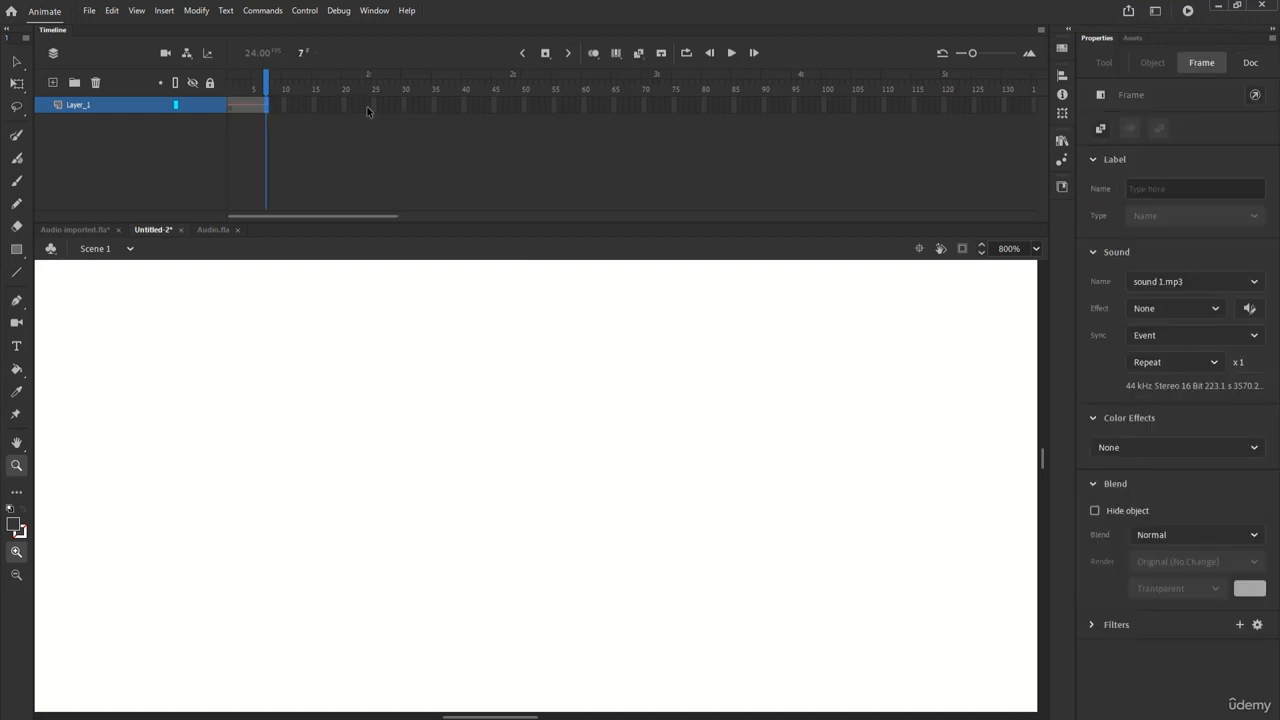
pyautogui.click(338, 77)
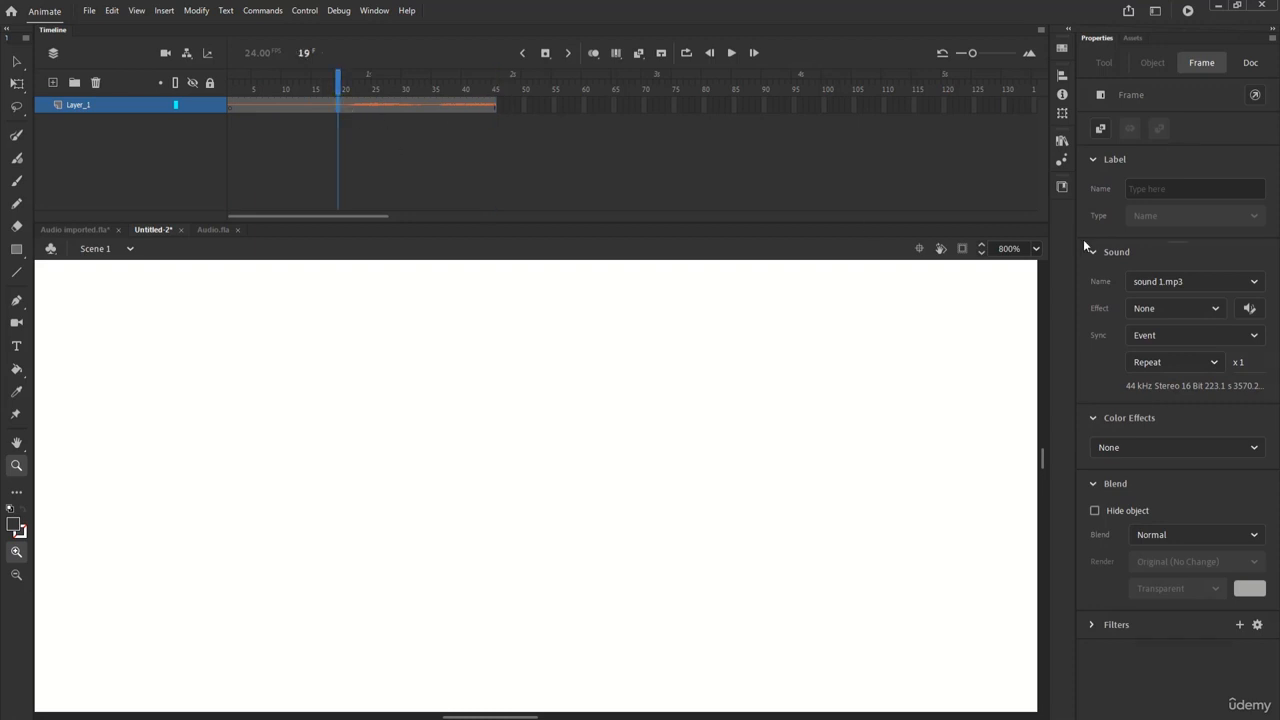
pyautogui.click(1175, 308)
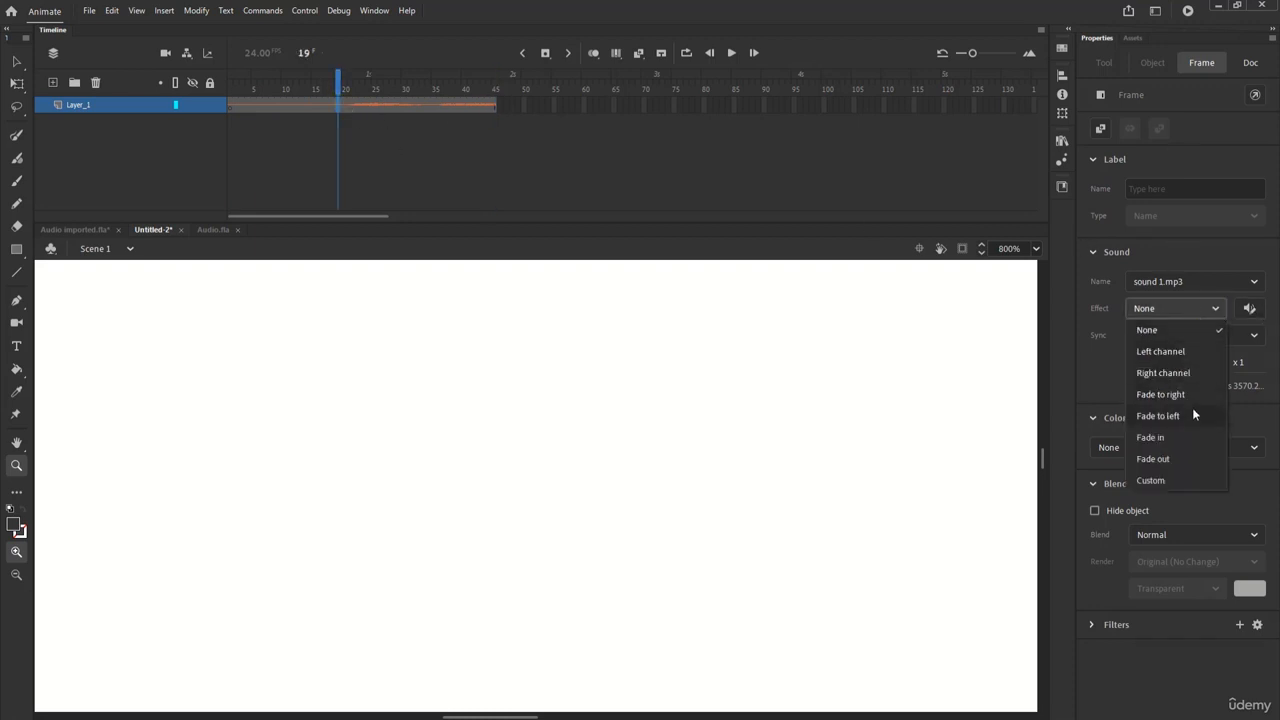
pyautogui.moveTo(1196, 437)
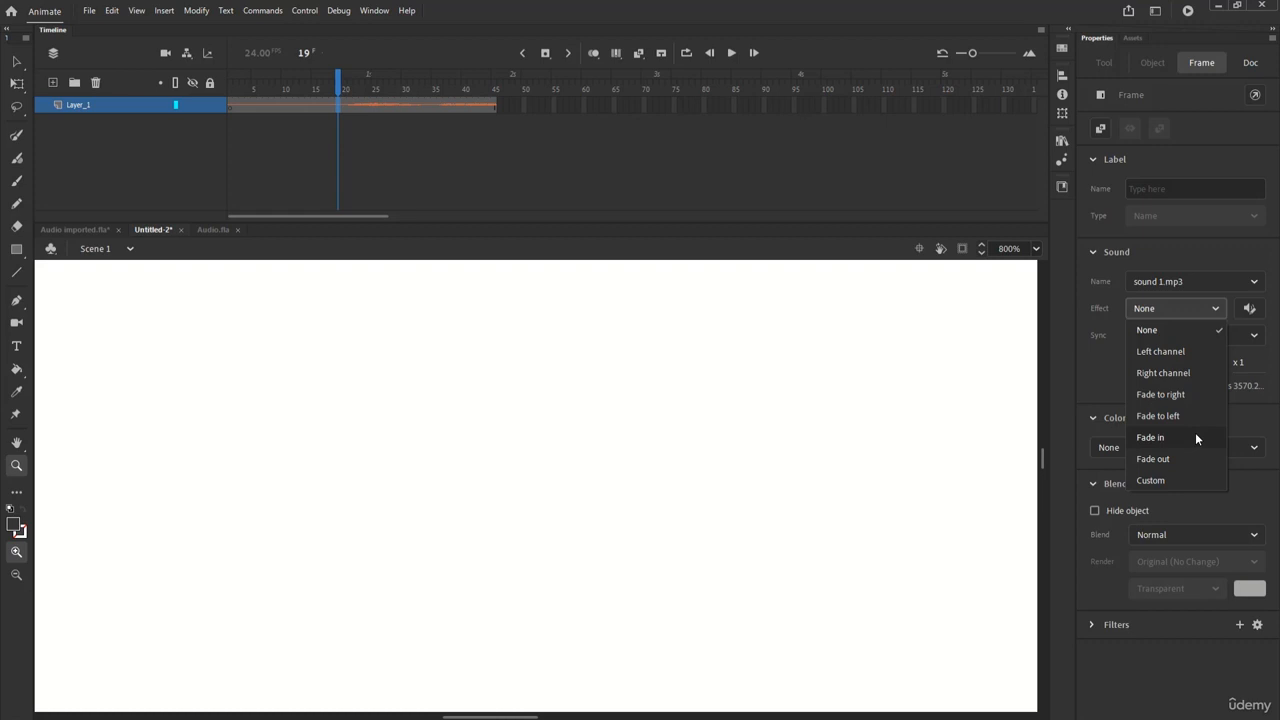
pyautogui.click(1151, 480)
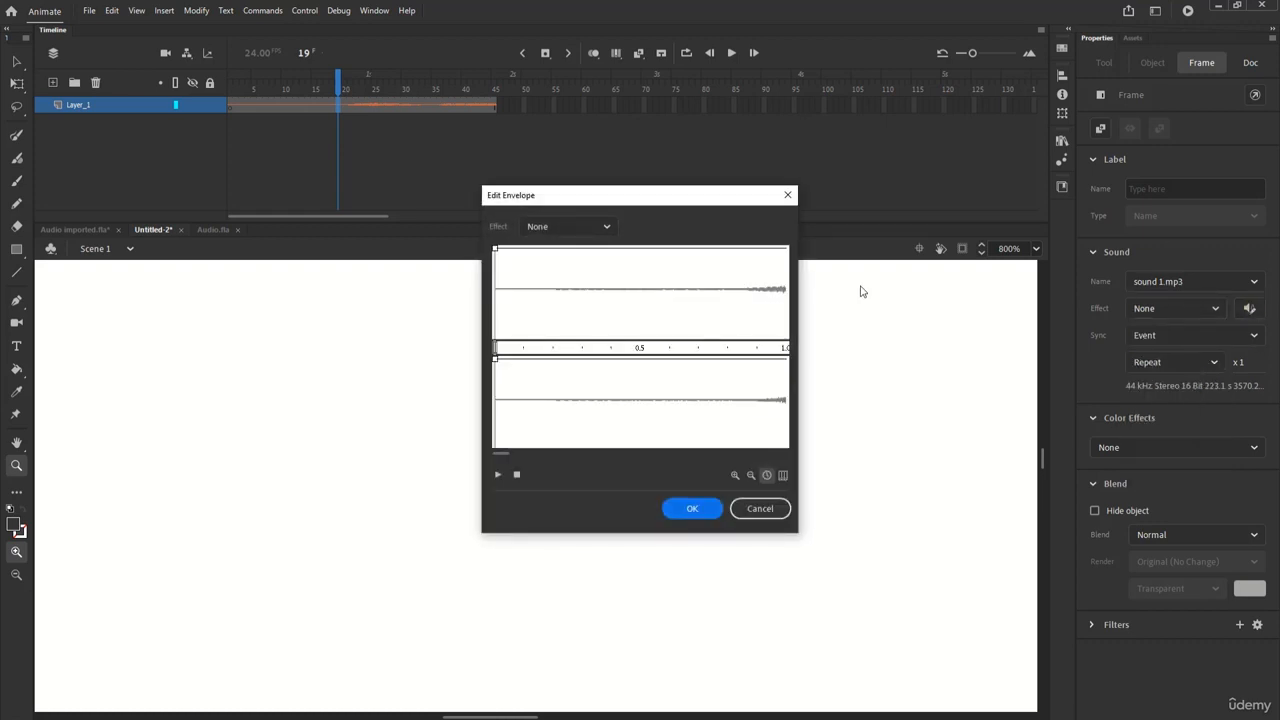
# - Shape a custom fade-in envelope for sound 1.mp3, preview it, and confirm
pyautogui.click(567, 226)
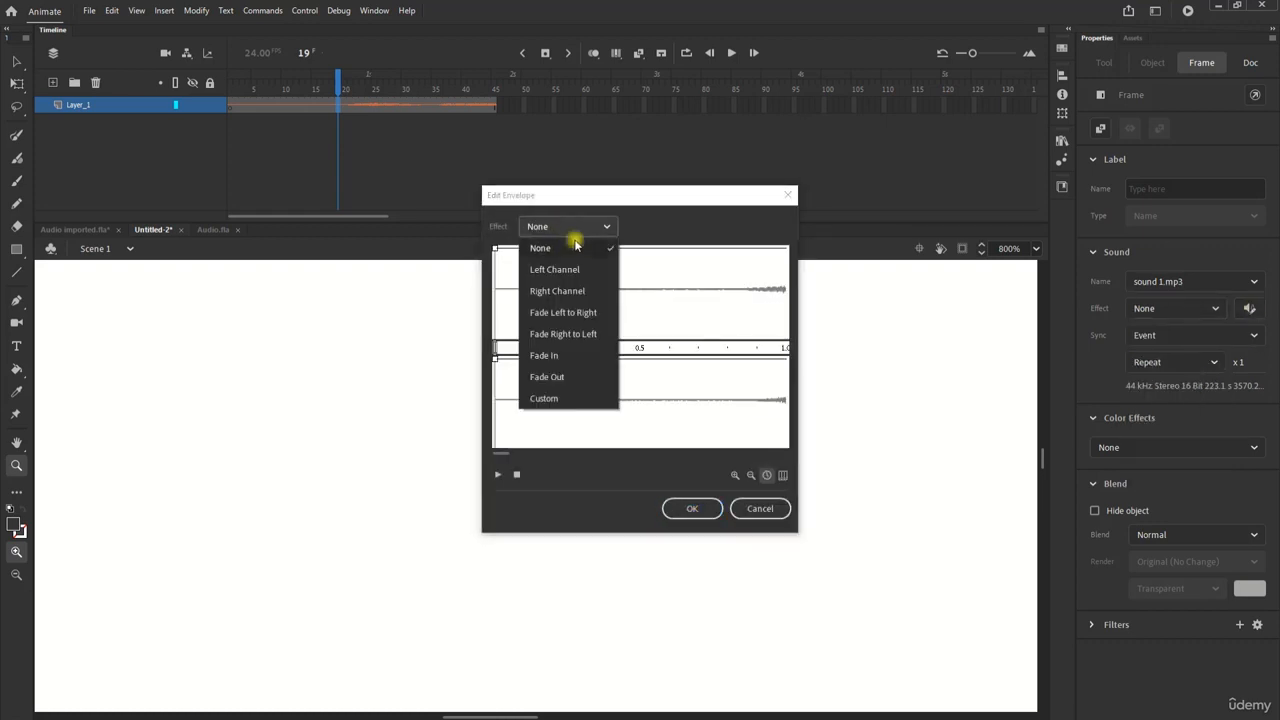
pyautogui.click(543, 398)
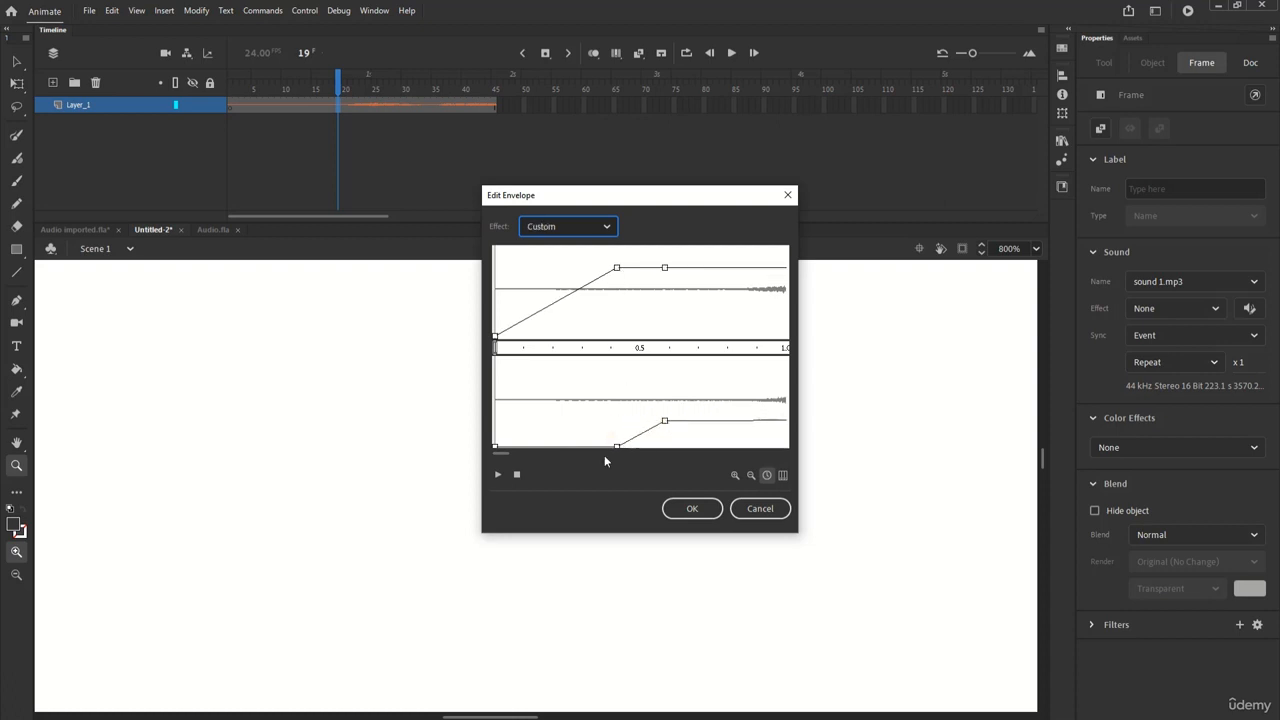
pyautogui.click(497, 474)
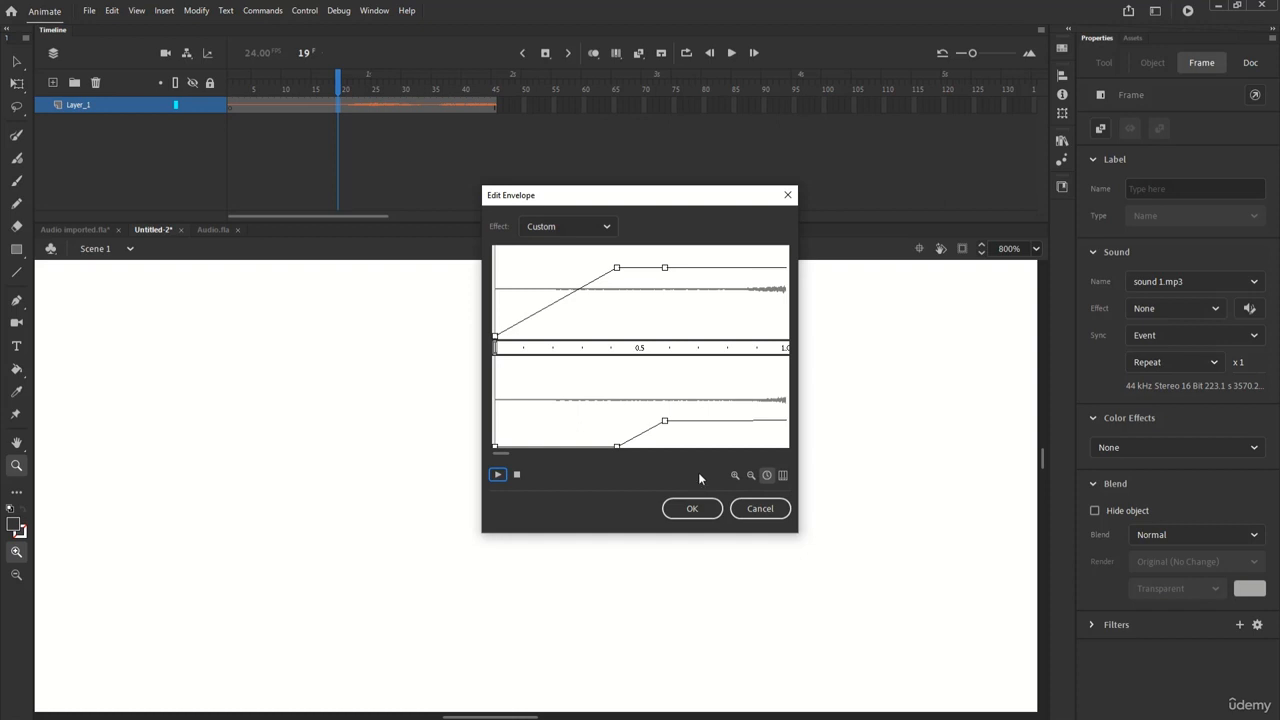
pyautogui.click(692, 508)
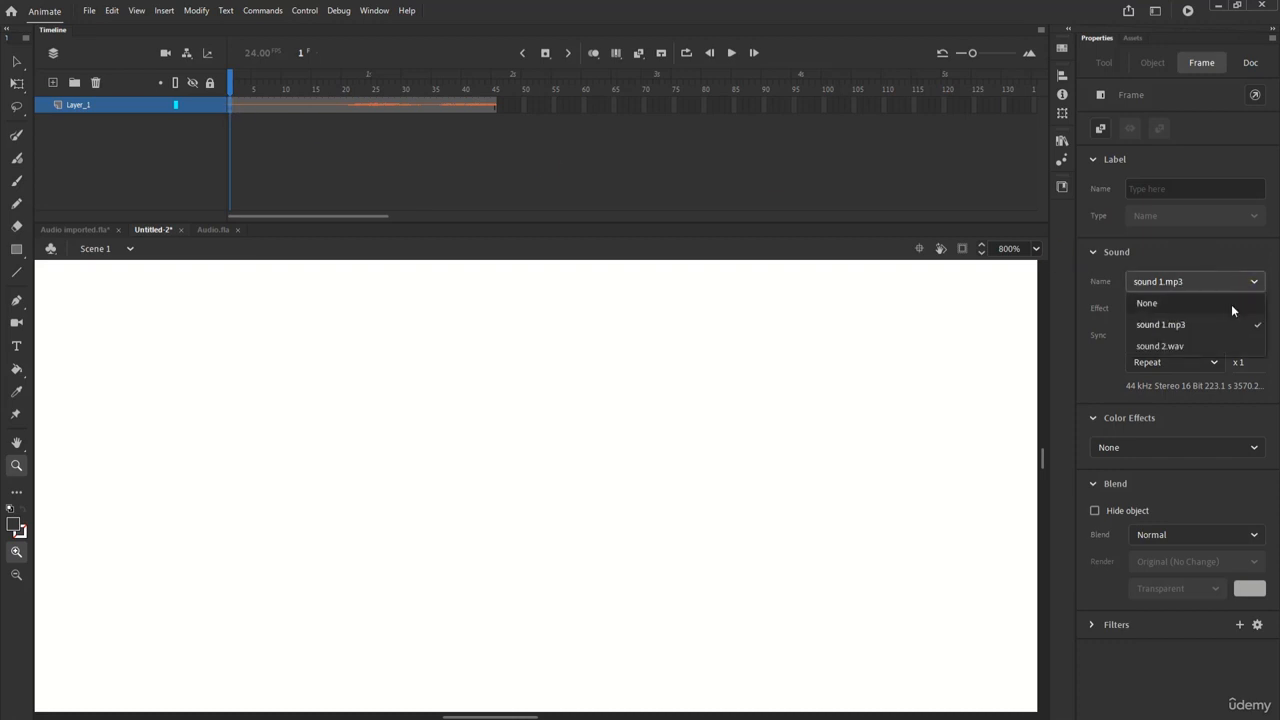
# - Set frame 1's sound name to None, removing the waveform
pyautogui.click(1146, 303)
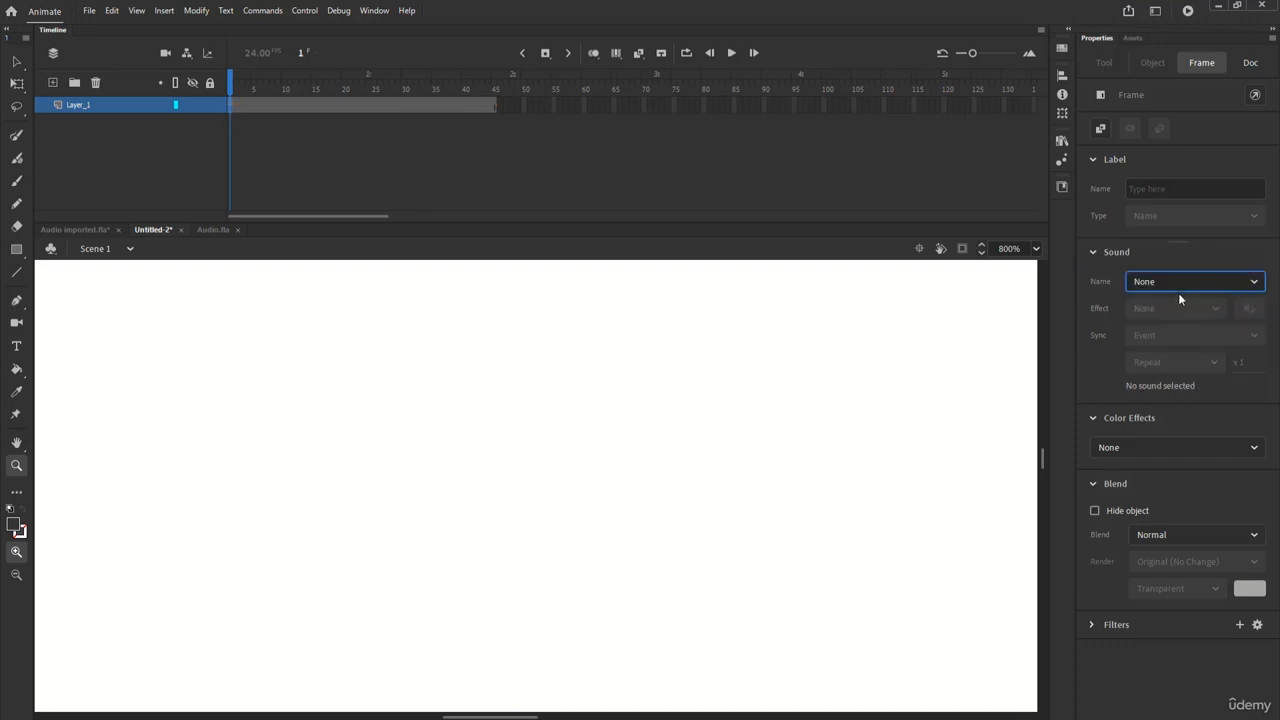